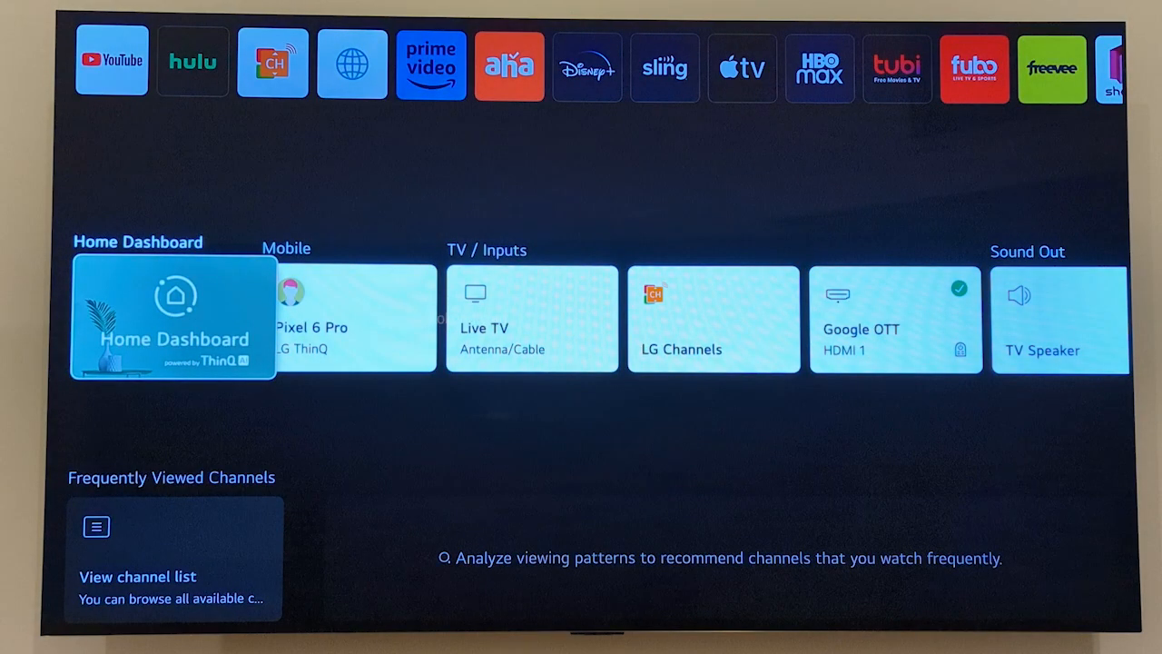
# - Bring up the full Home Dashboard listing the TV's inputs, connected devices and IoT options
pyautogui.click(174, 316)
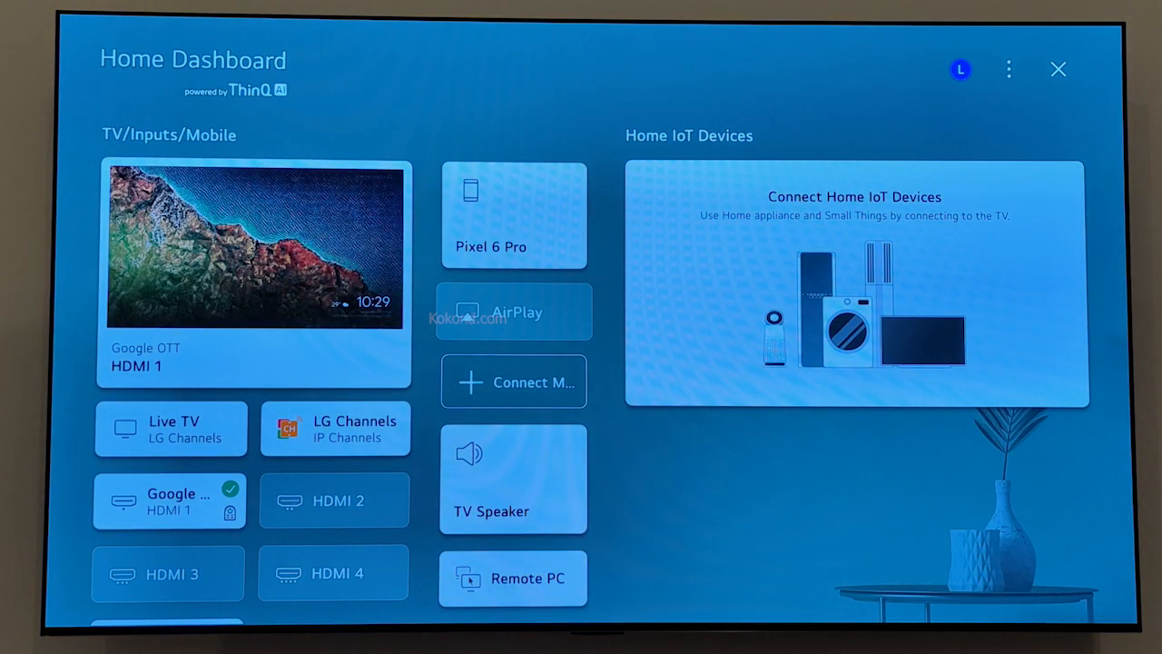
# - Show the AirPlay and HomeKit Settings from the dashboard tile, with AirPlay switched On
pyautogui.click(513, 312)
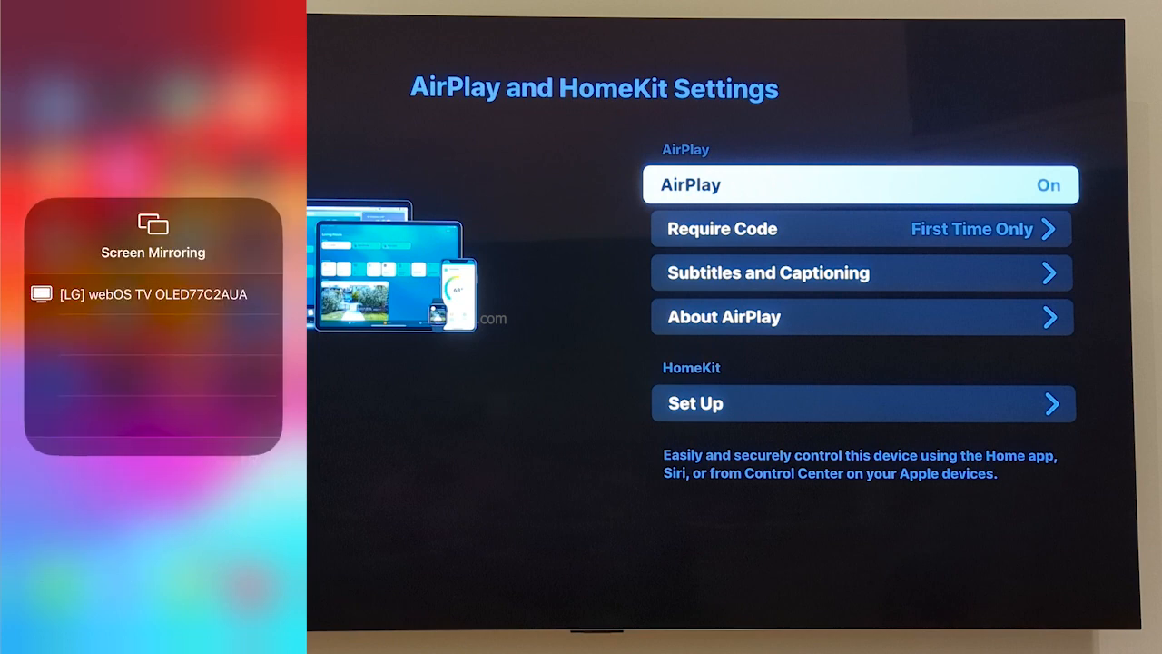
# - Mirror the iPhone to [LG] webOS TV OLED77C2AUA and confirm the TV's AirPlay passcode
pyautogui.click(153, 294)
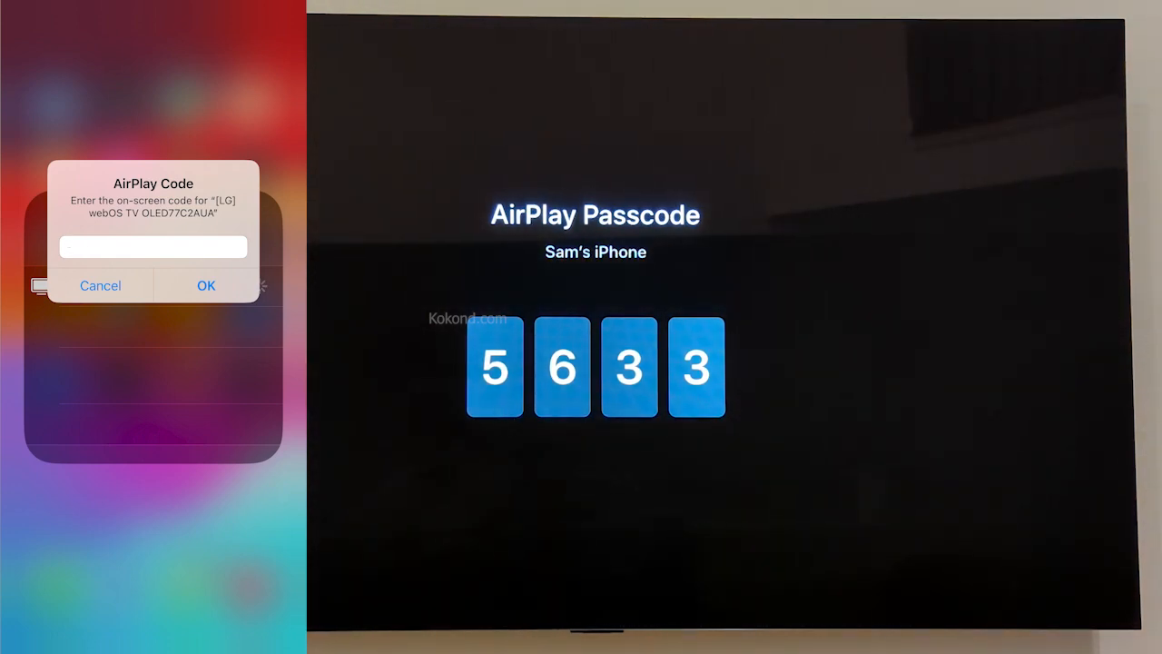
pyautogui.click(207, 285)
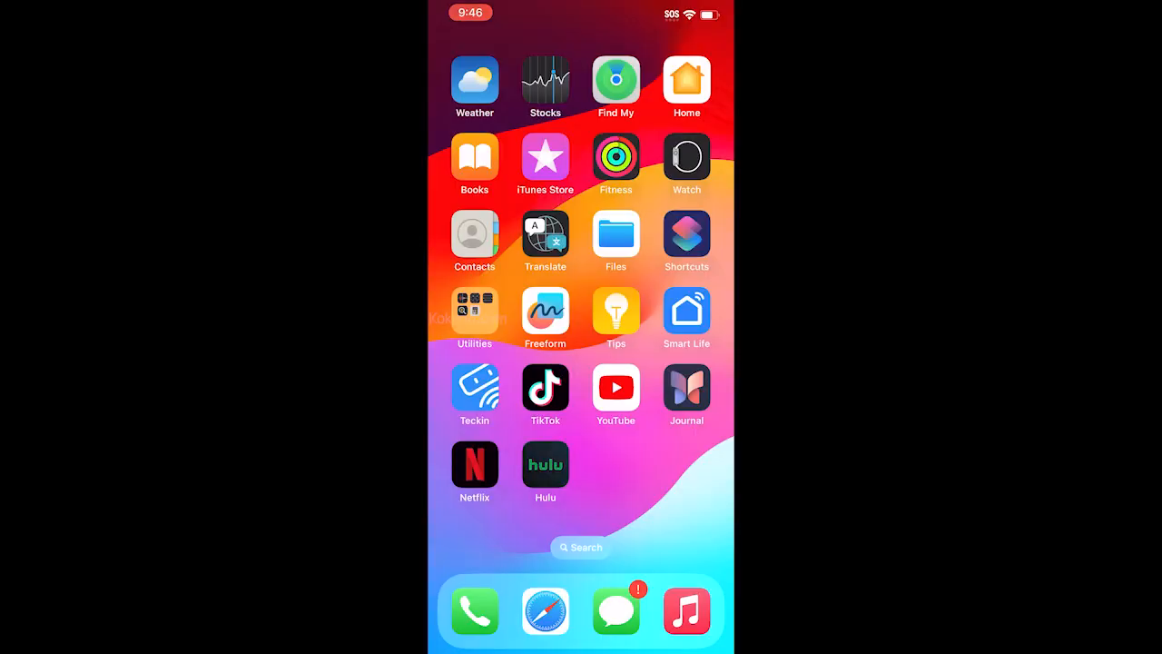
# - AirPlay the Chrissy & Dave Dine Out episode to [LG] webOS TV OLED77C2AUA under Speakers & TVs
pyautogui.click(545, 465)
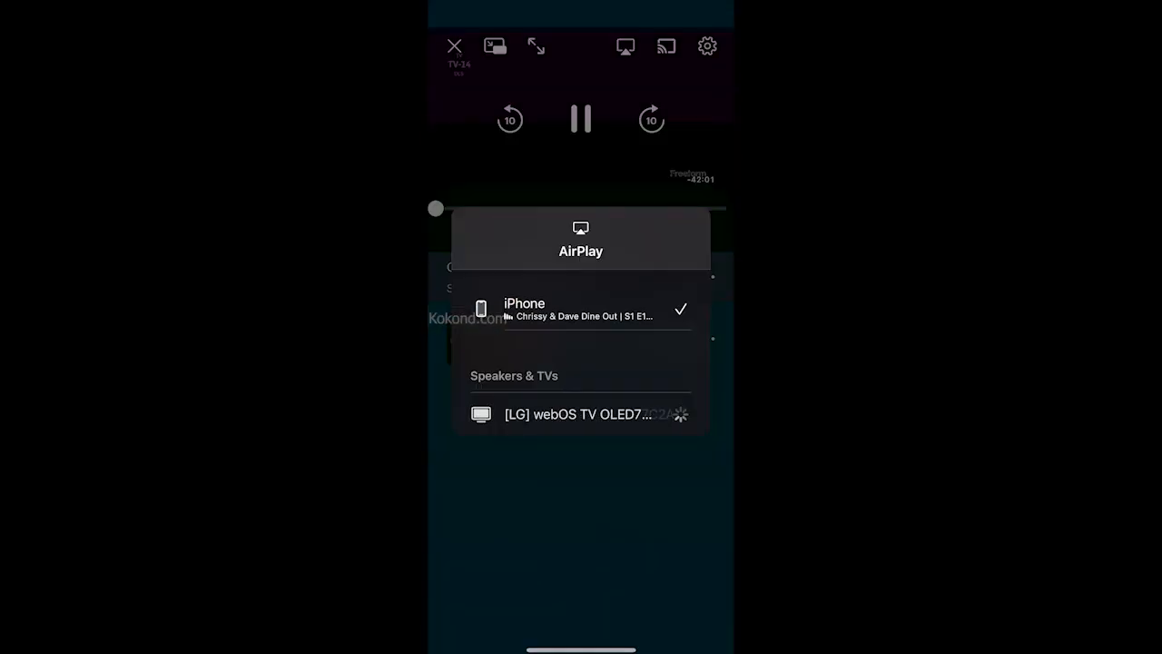
pyautogui.click(581, 414)
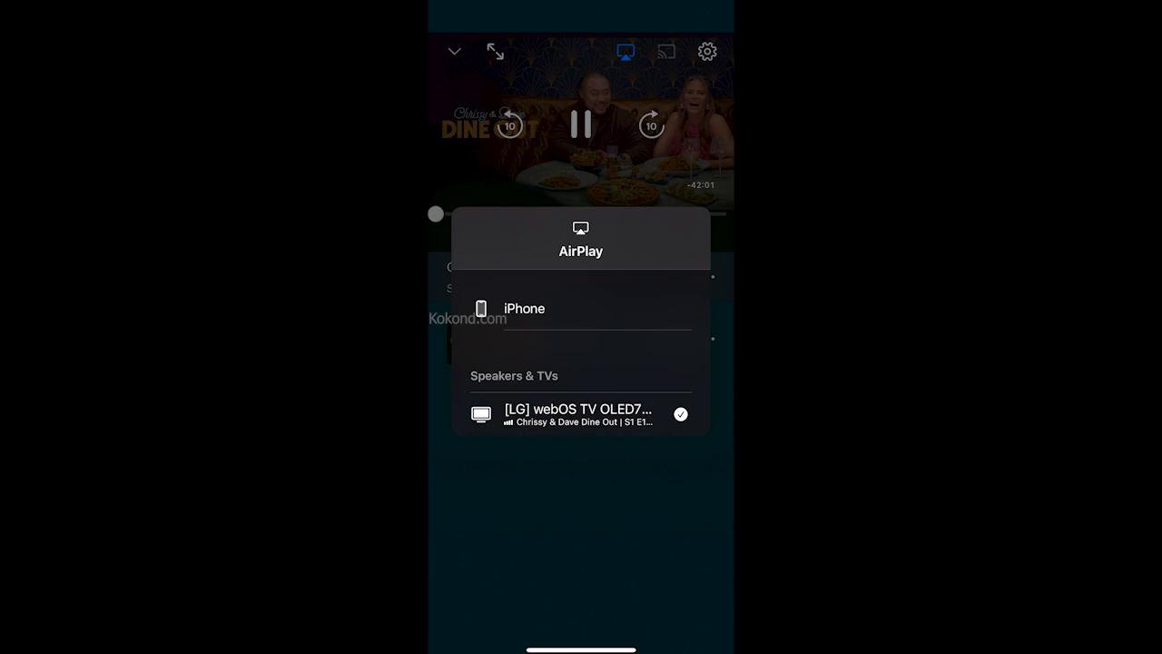